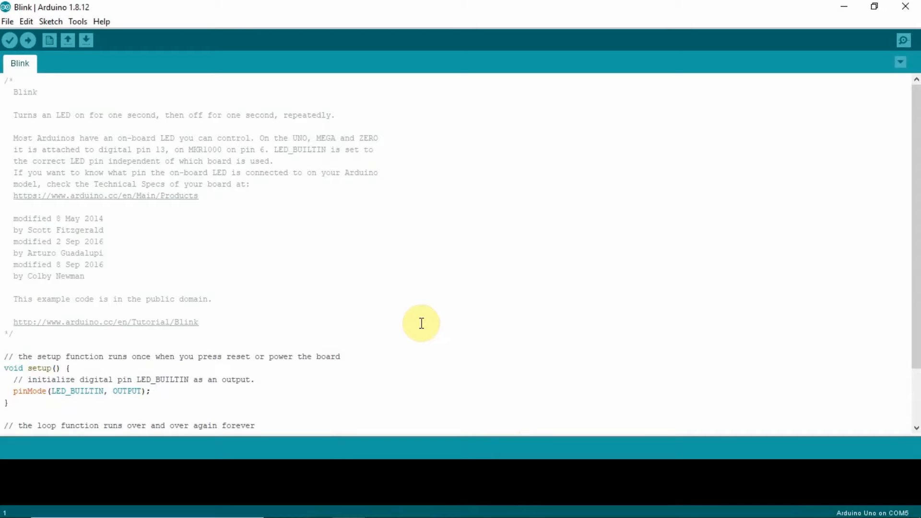
mouse_move(342, 311)
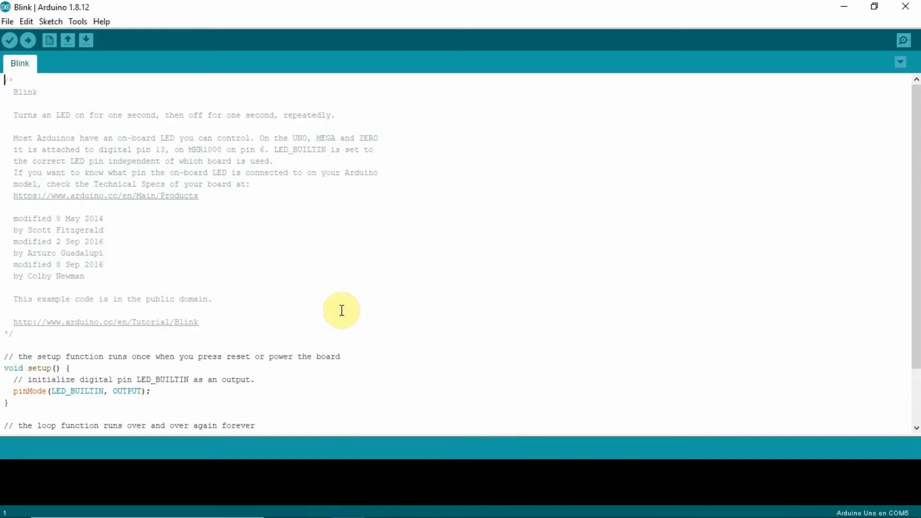
Upload the Blink sketch to the board from the toolbar
left_click(26, 40)
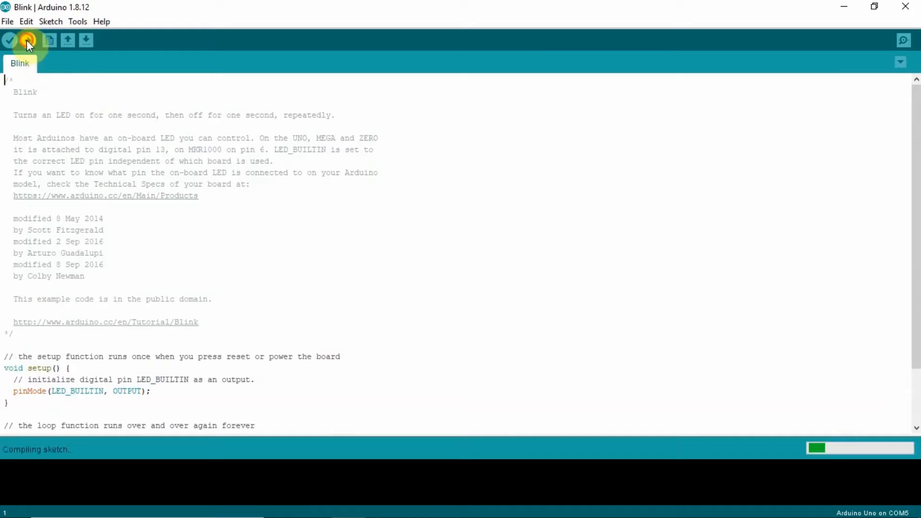
mouse_move(277, 220)
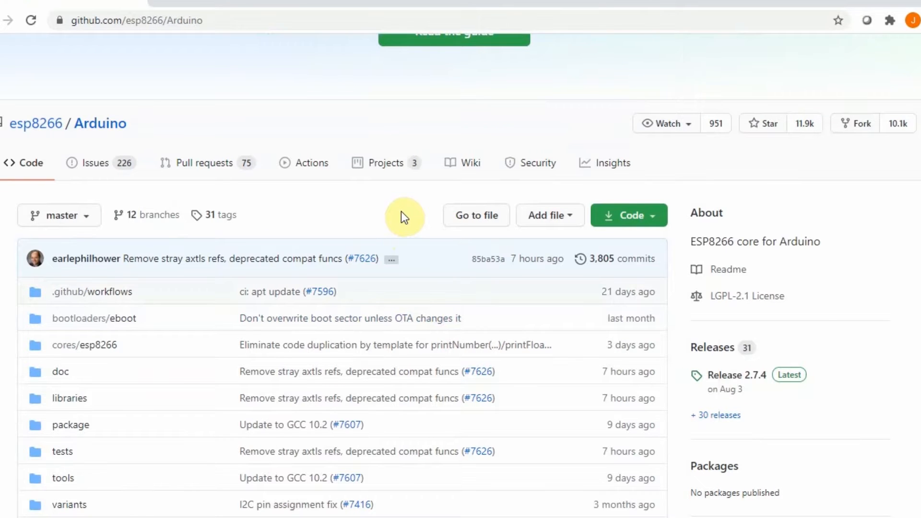
Select the github.com/esp8266/Arduino repository URL in the address bar
scroll("down", 3)
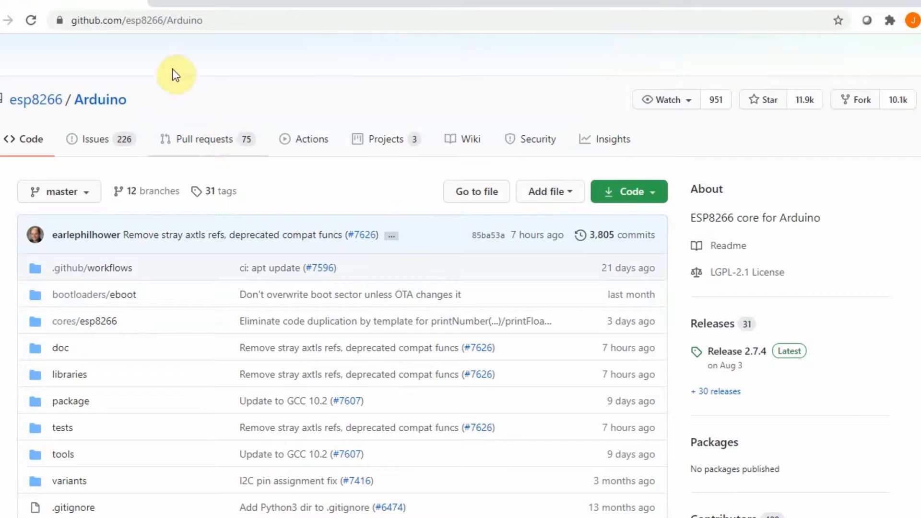
left_click(144, 20)
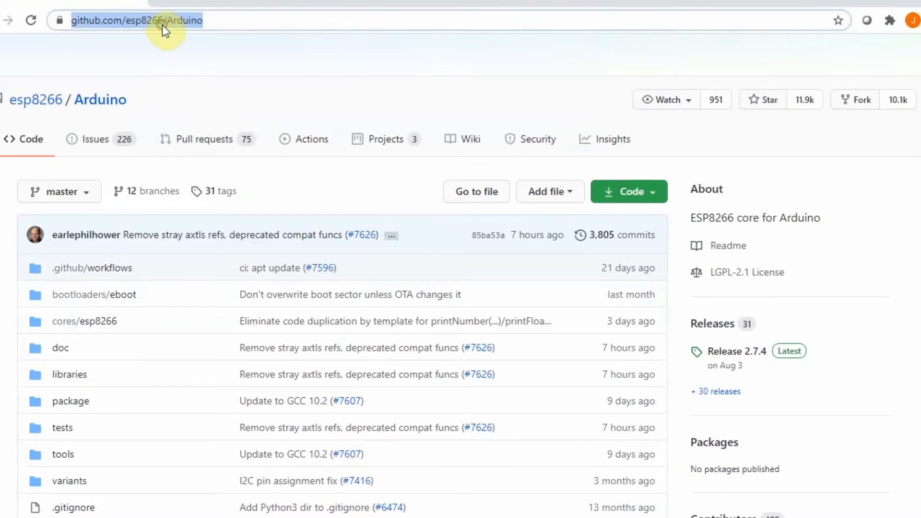
mouse_move(201, 53)
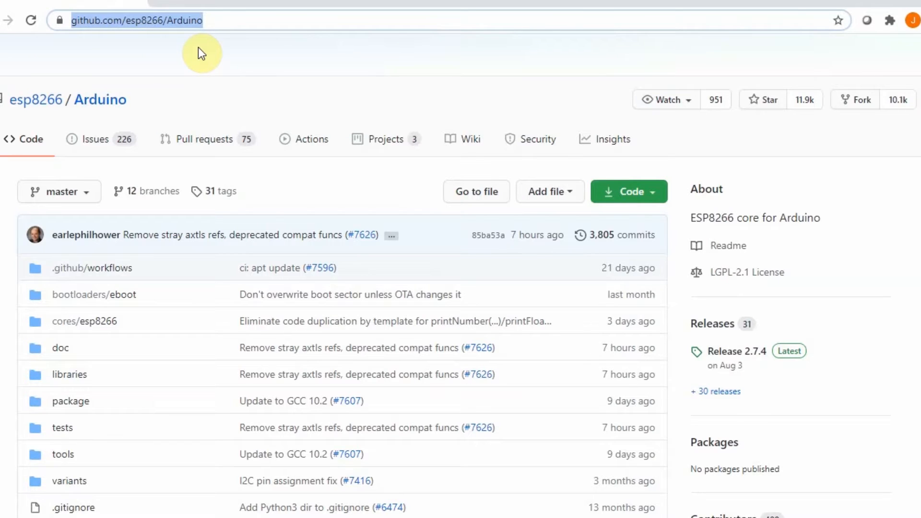
mouse_move(168, 65)
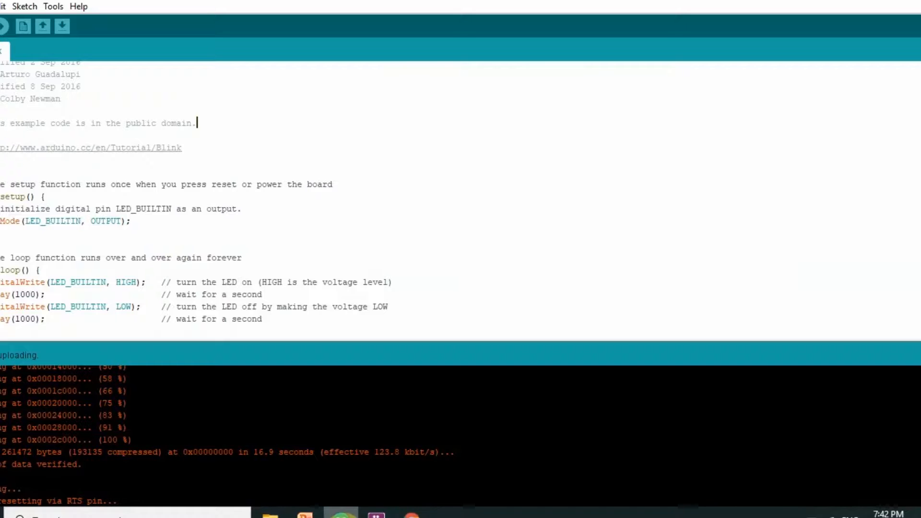
mouse_move(320, 307)
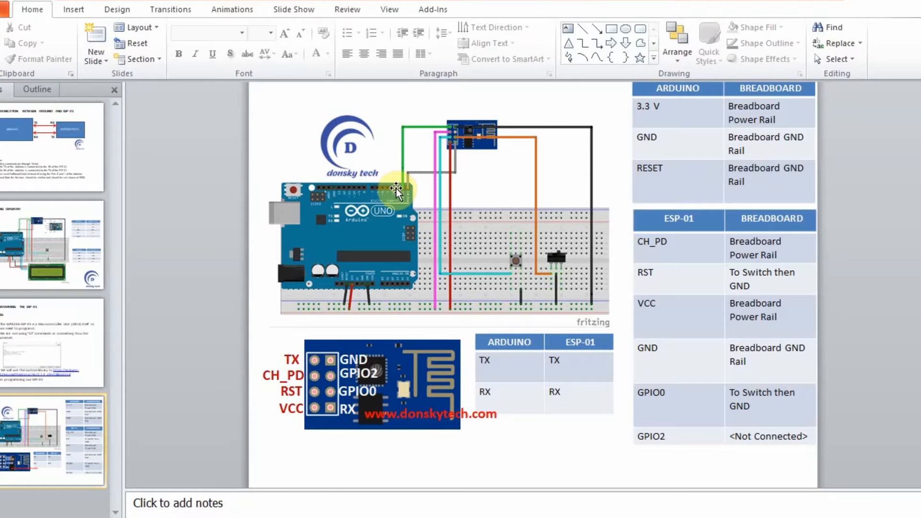
mouse_move(443, 241)
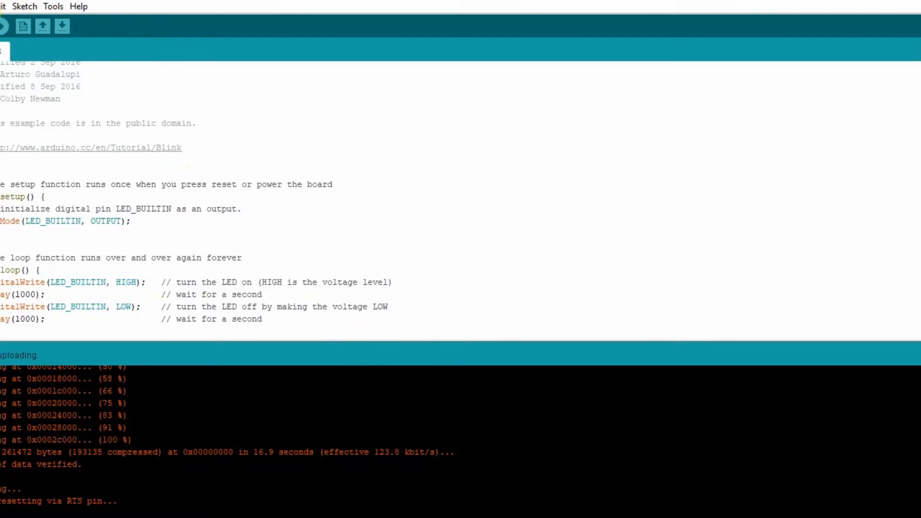
mouse_move(285, 221)
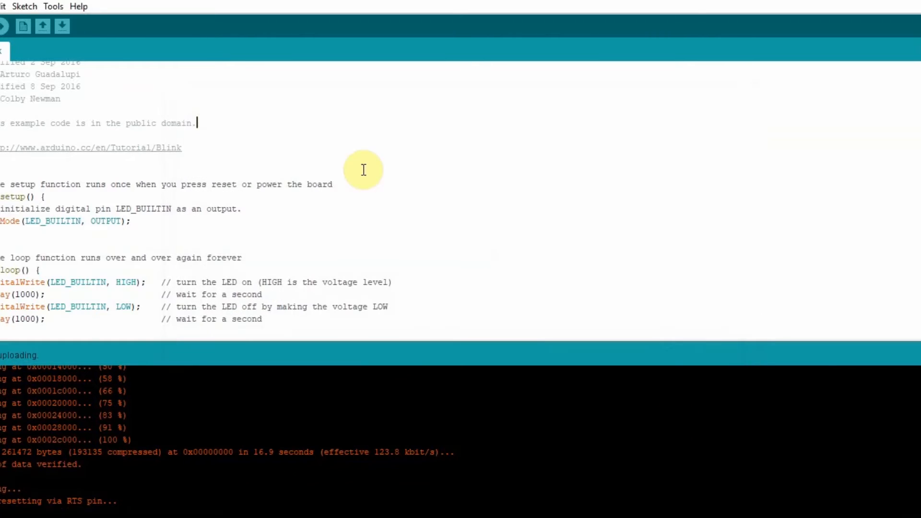
Show the Tools board list with Generic ESP8266 Module as the selected board
left_click(52, 6)
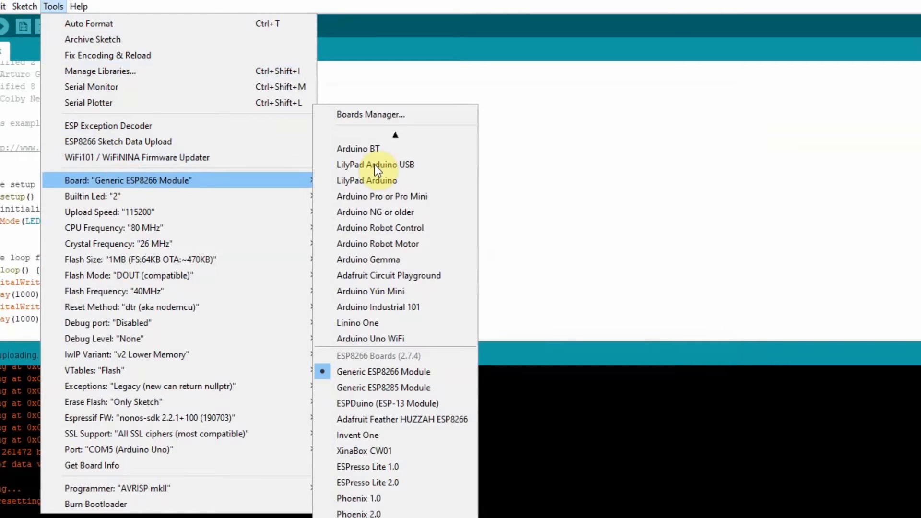
left_click(369, 115)
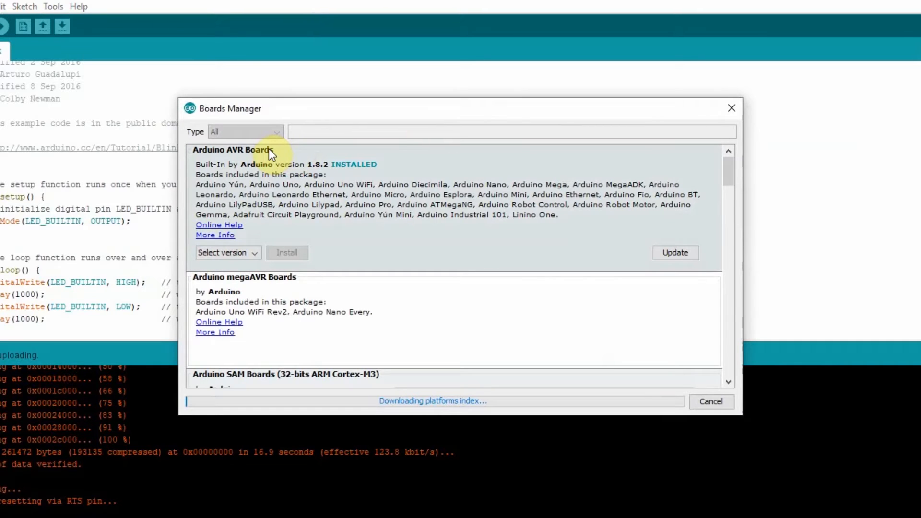
mouse_move(320, 139)
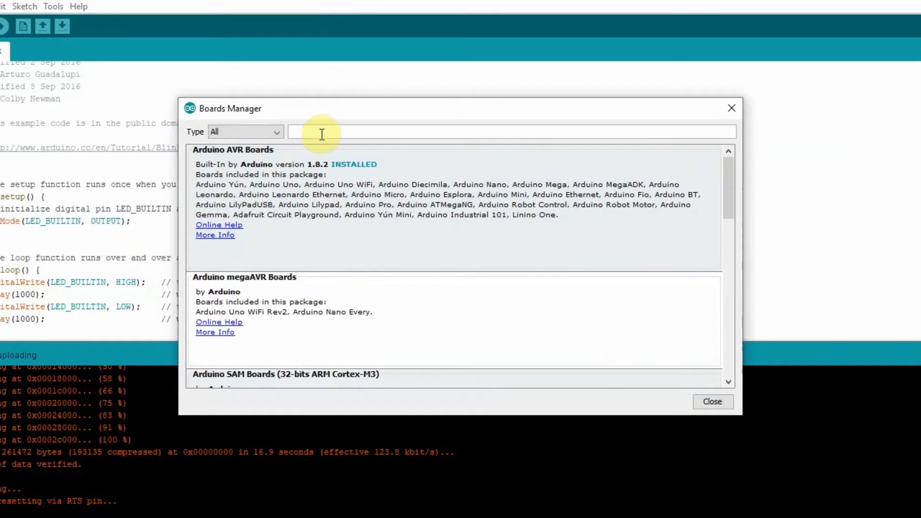
Filter the Boards Manager list by 'esp'
type("esp")
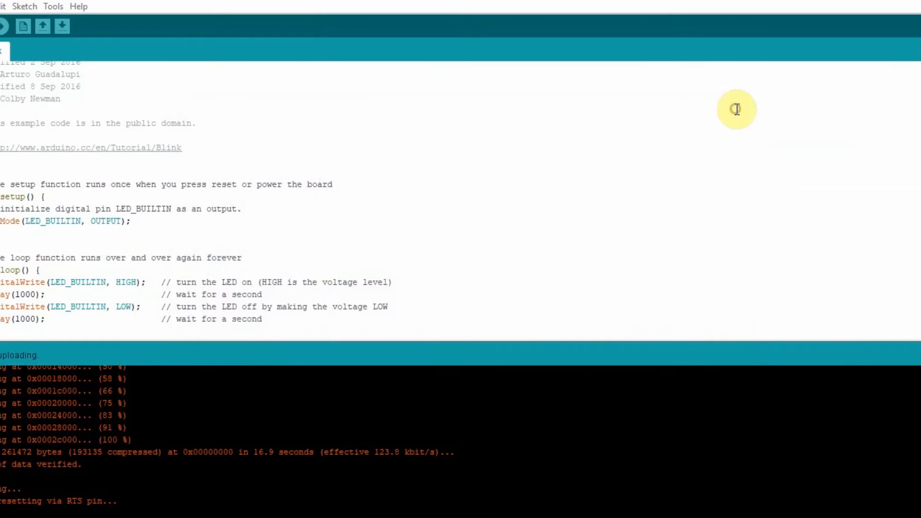
mouse_move(277, 89)
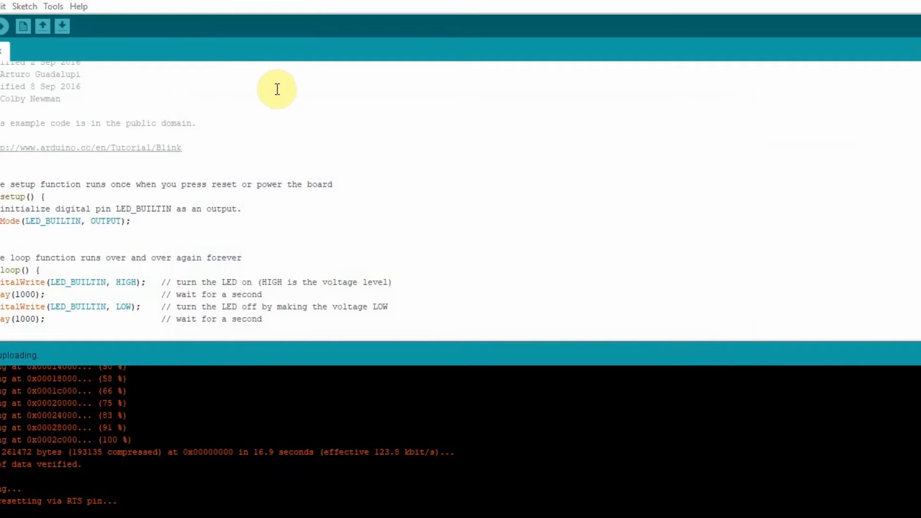
mouse_move(140, 50)
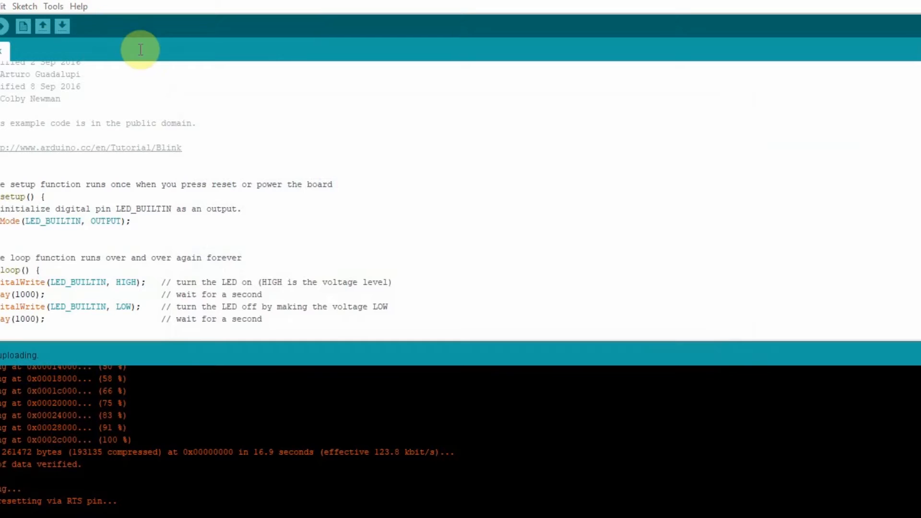
left_click(52, 5)
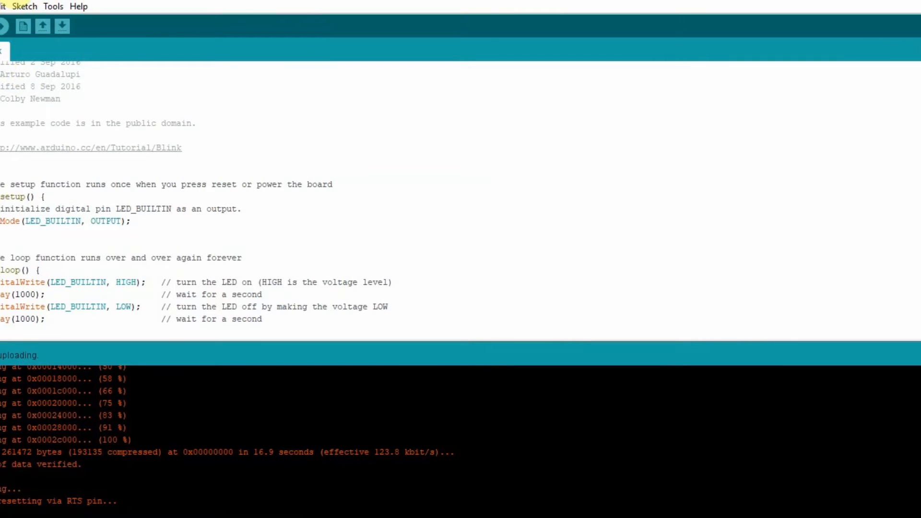
Load the Blink sketch from File > Examples > 01.Basics
left_click(2, 5)
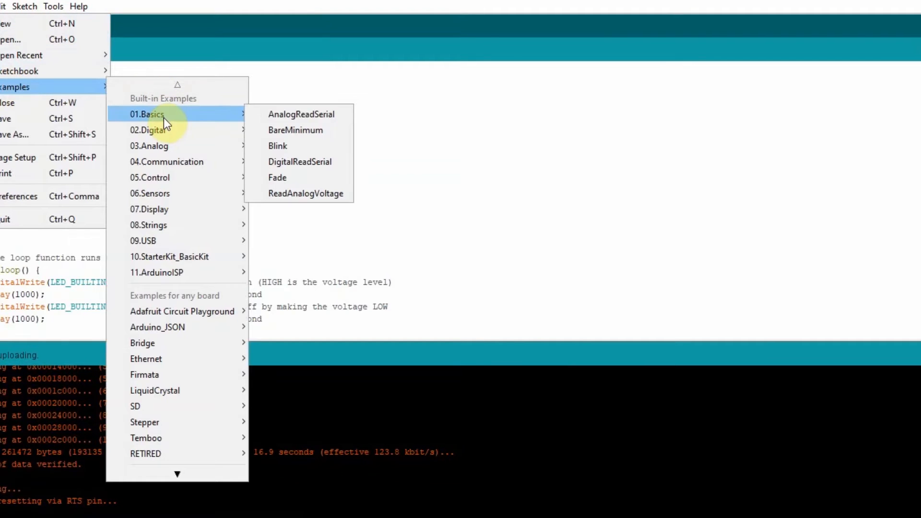
left_click(278, 146)
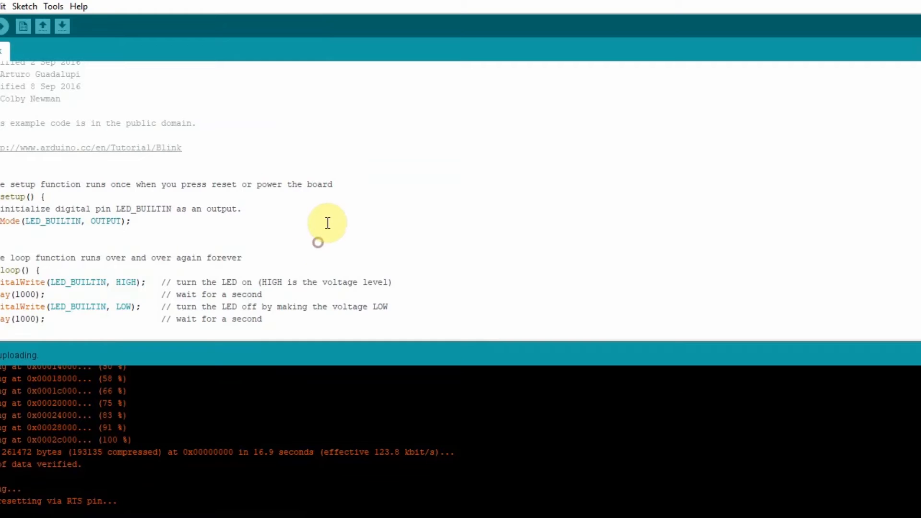
mouse_move(331, 197)
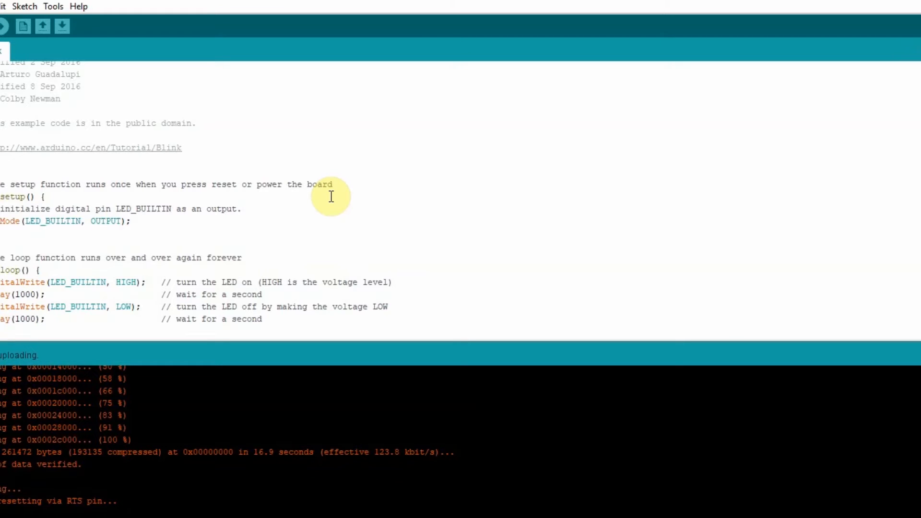
mouse_move(338, 176)
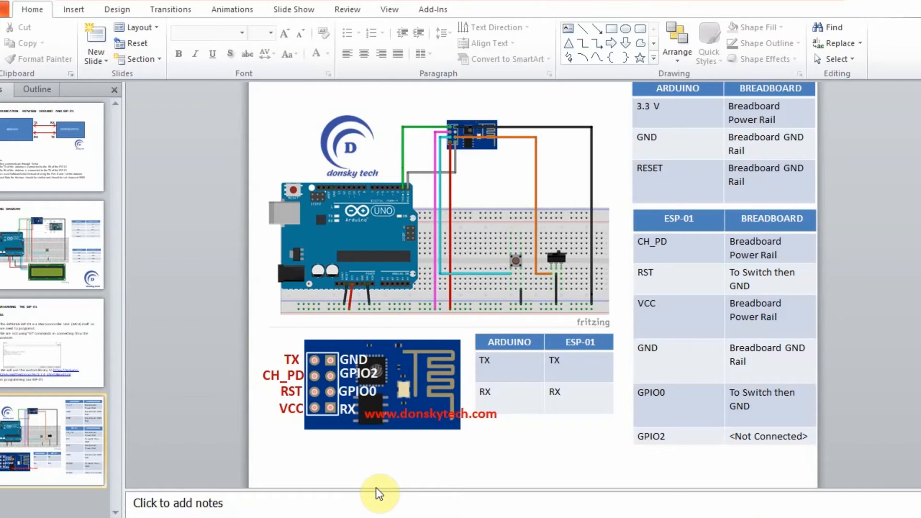
mouse_move(818, 511)
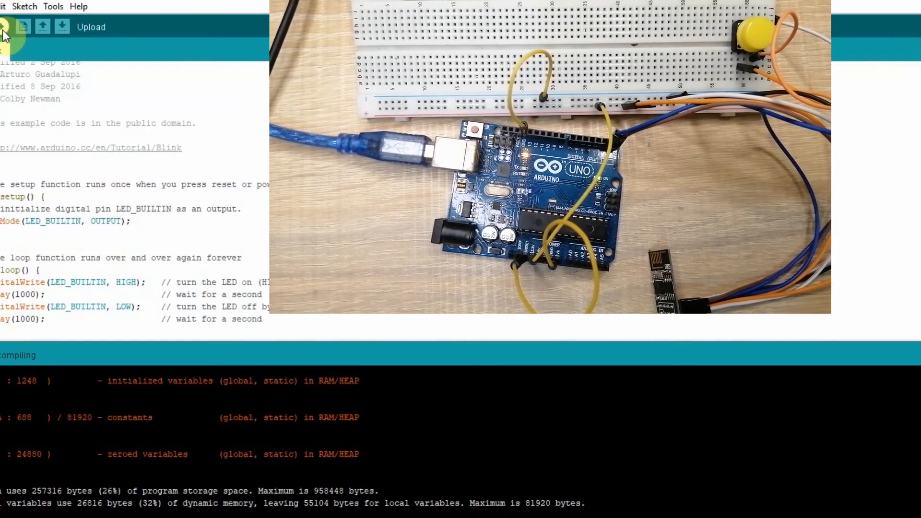
Upload the Blink sketch to the ESP-01 again from the toolbar
left_click(7, 26)
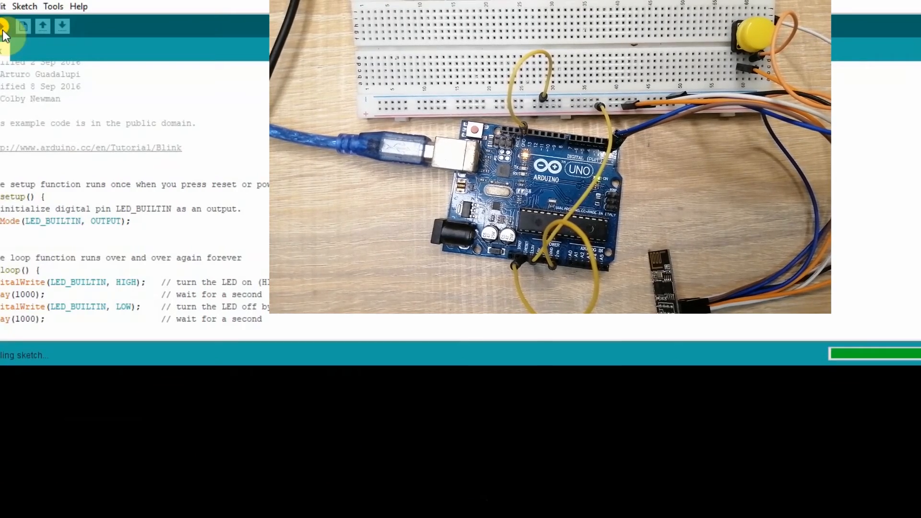